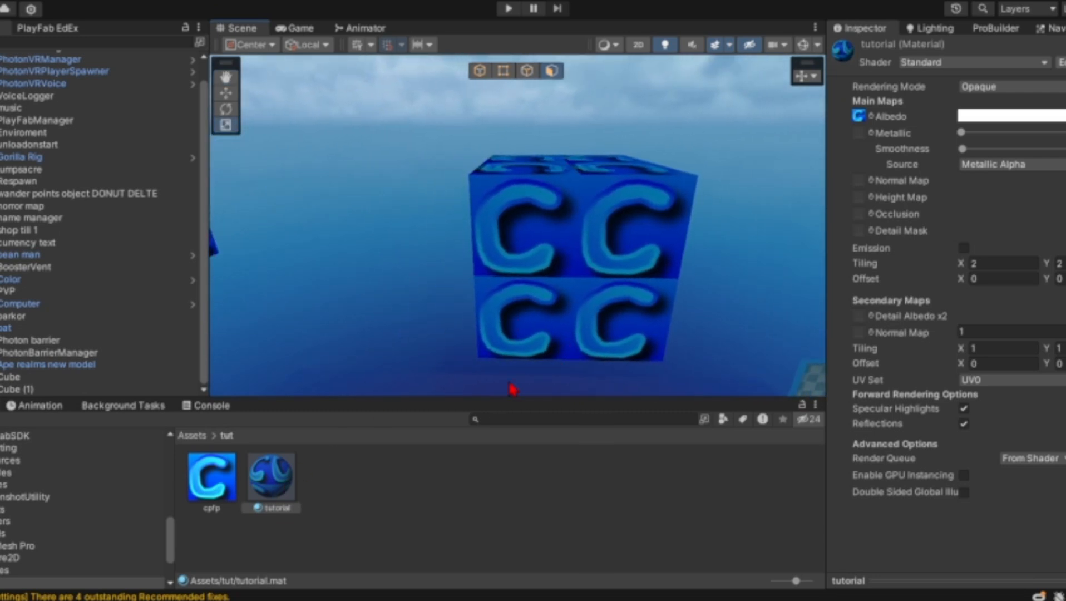
mouse_move(904, 264)
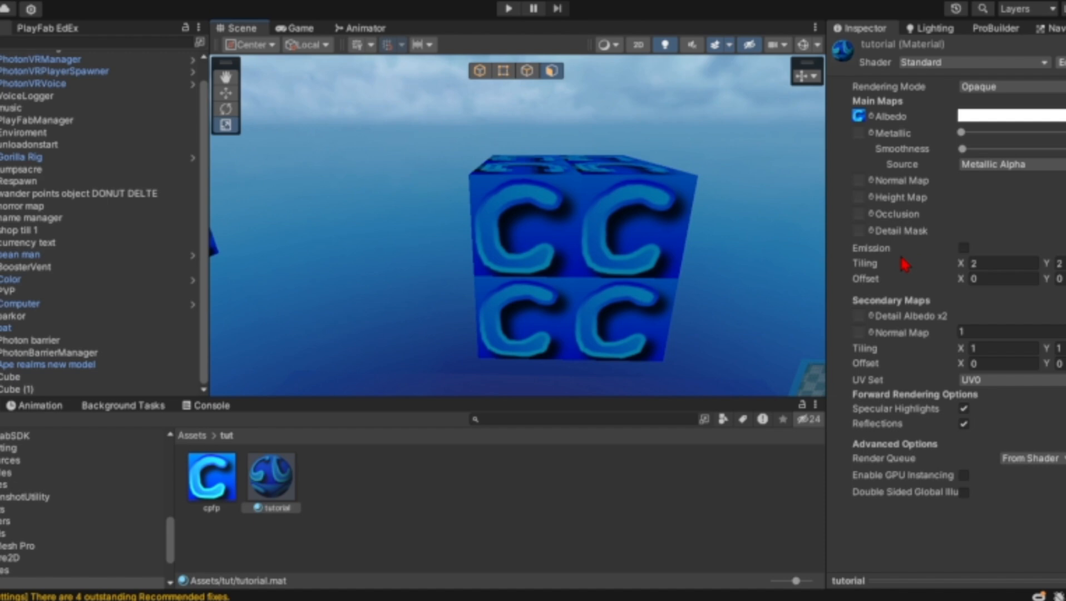
- Set the tutorial material's Main Maps Tiling X to 1
left_click(1003, 263)
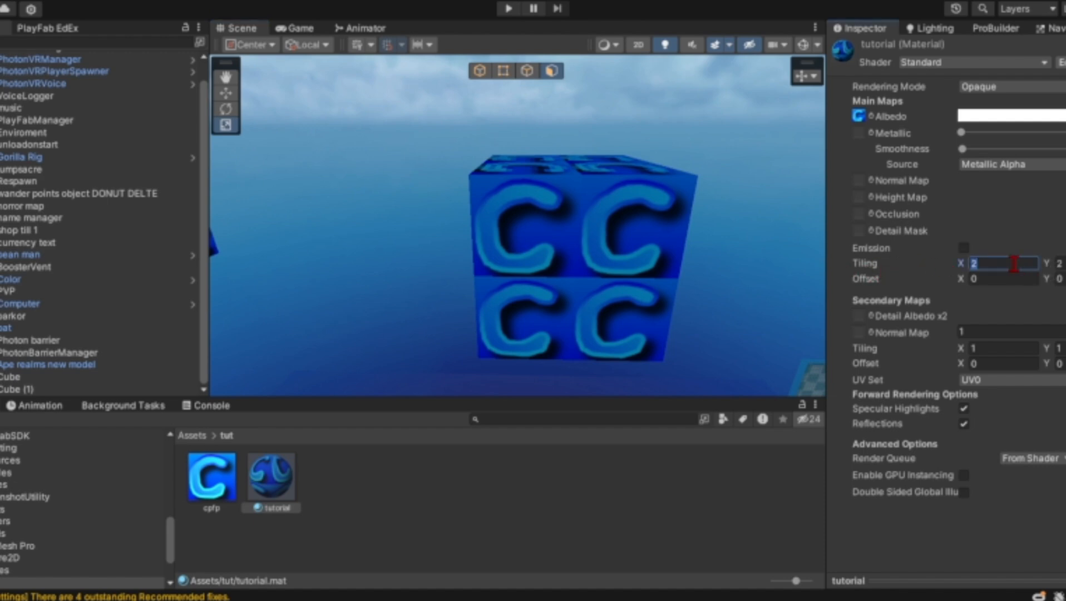
type("1")
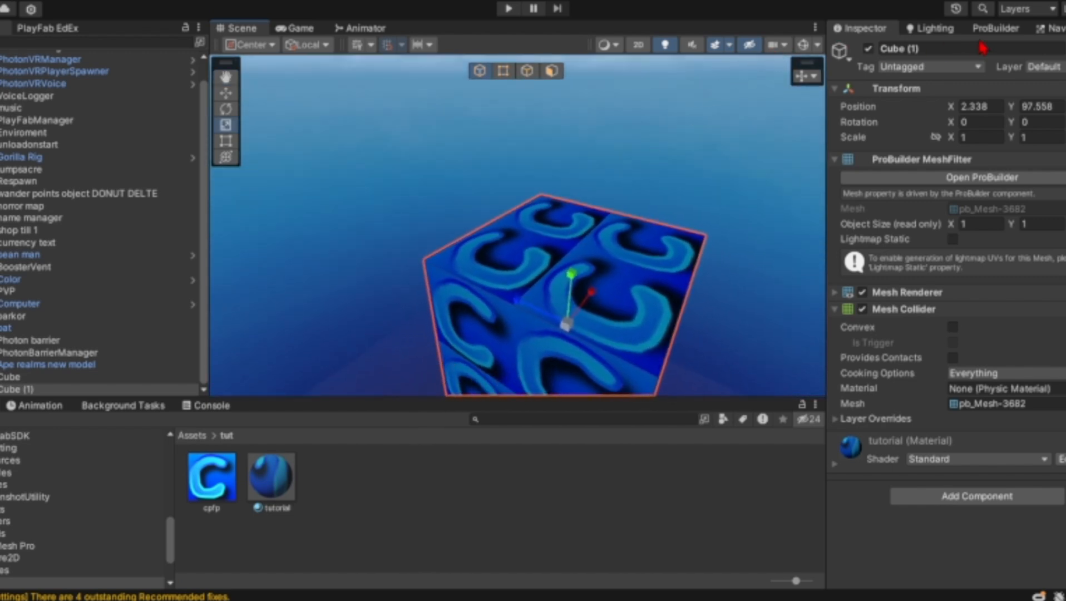
- Open the ProBuilder UV Editor for Cube (1)
left_click(995, 28)
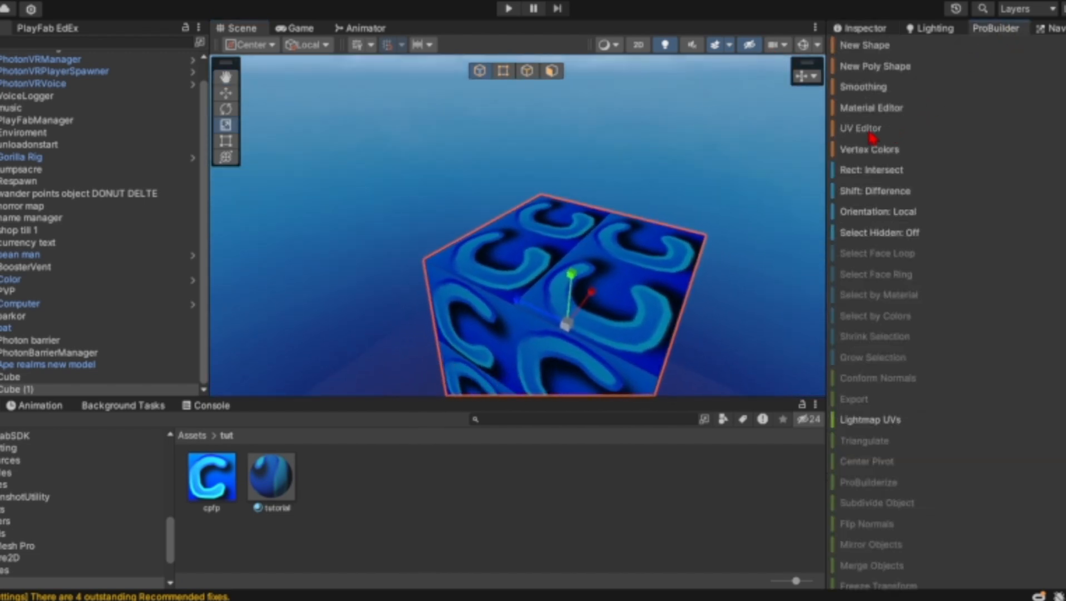
left_click(860, 128)
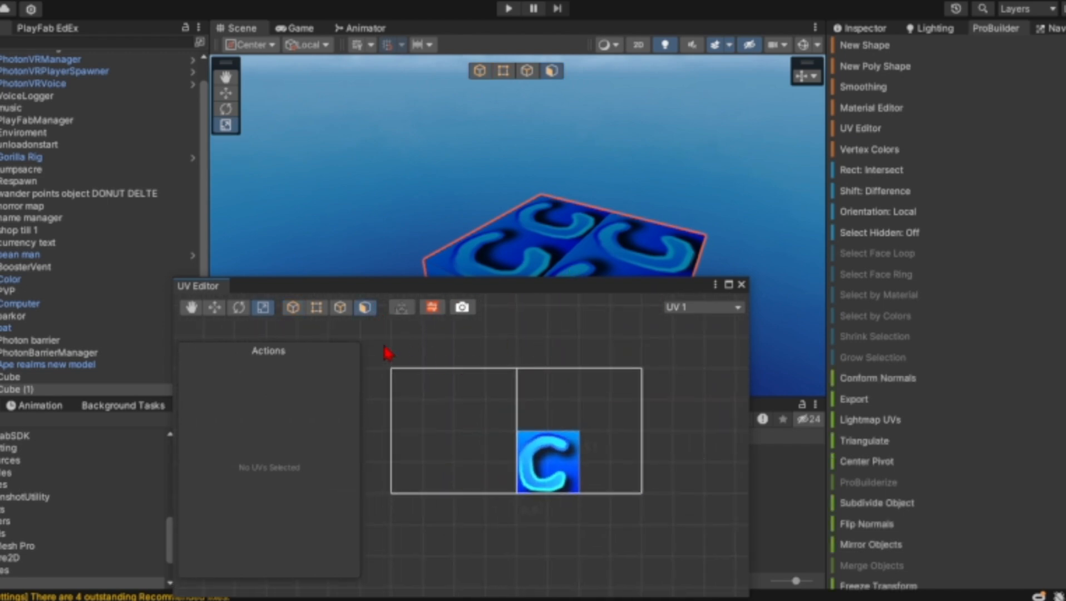
mouse_move(371, 330)
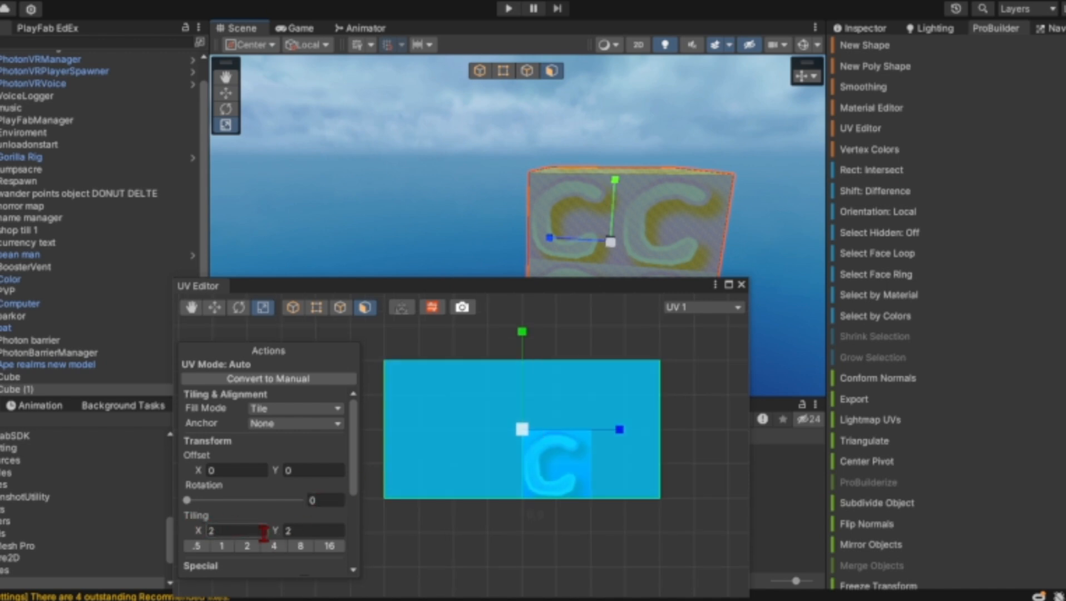
- Set Cube (1)'s face UV tiling to 1 by 1 in the UV Editor
type("1")
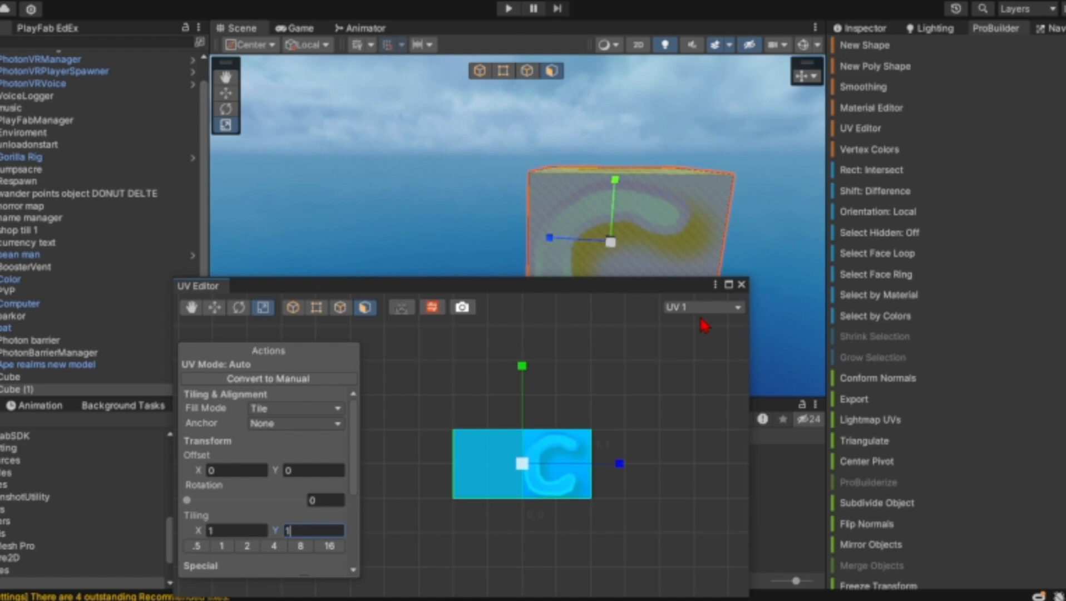